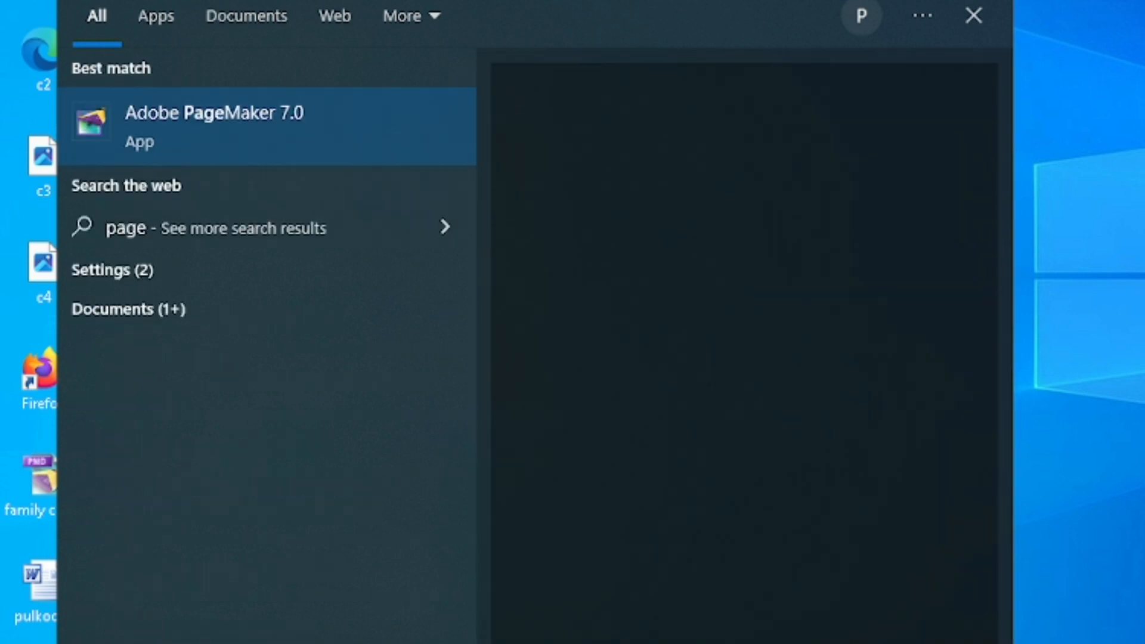
pyautogui.moveTo(252, 138)
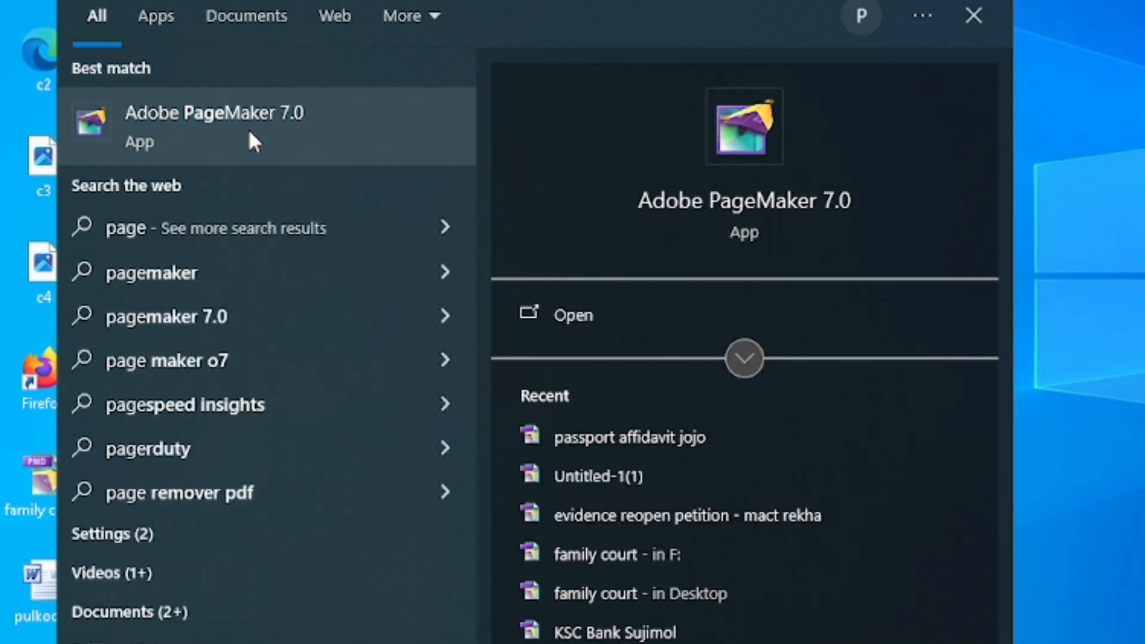
# Launch Adobe PageMaker 7.0 from the Start menu and dismiss the template browser
pyautogui.click(214, 126)
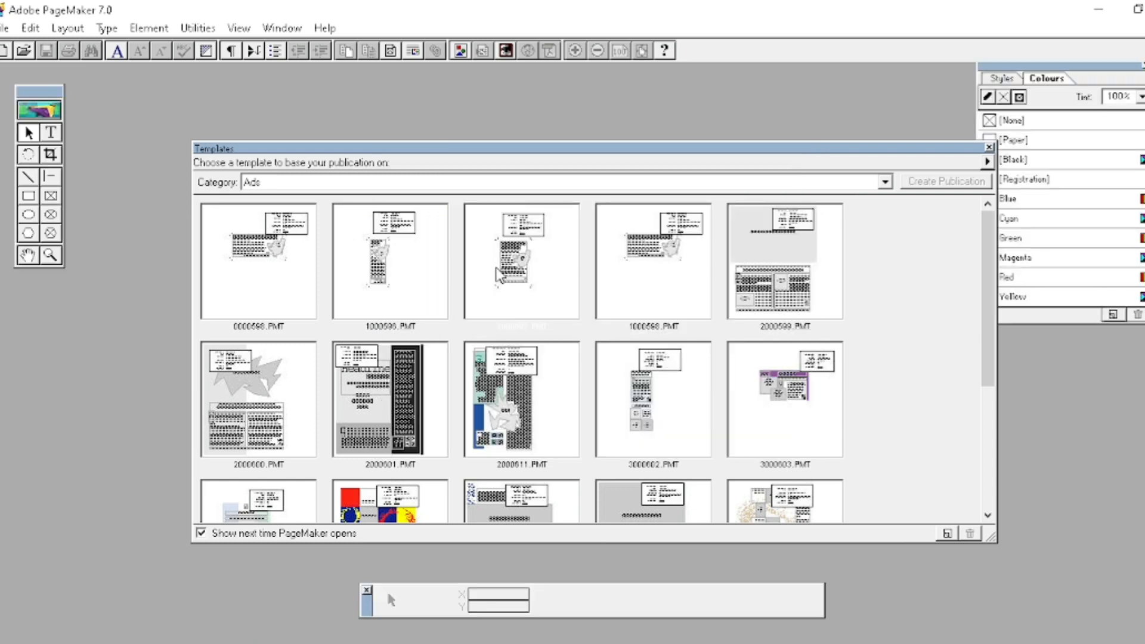
pyautogui.click(988, 147)
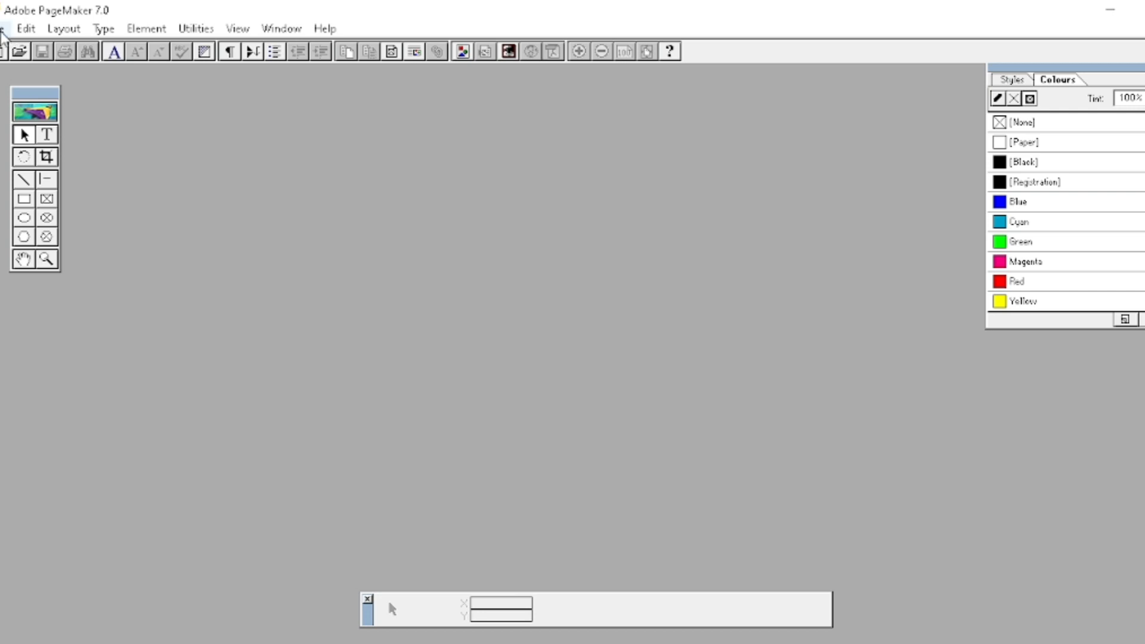
pyautogui.click(7, 28)
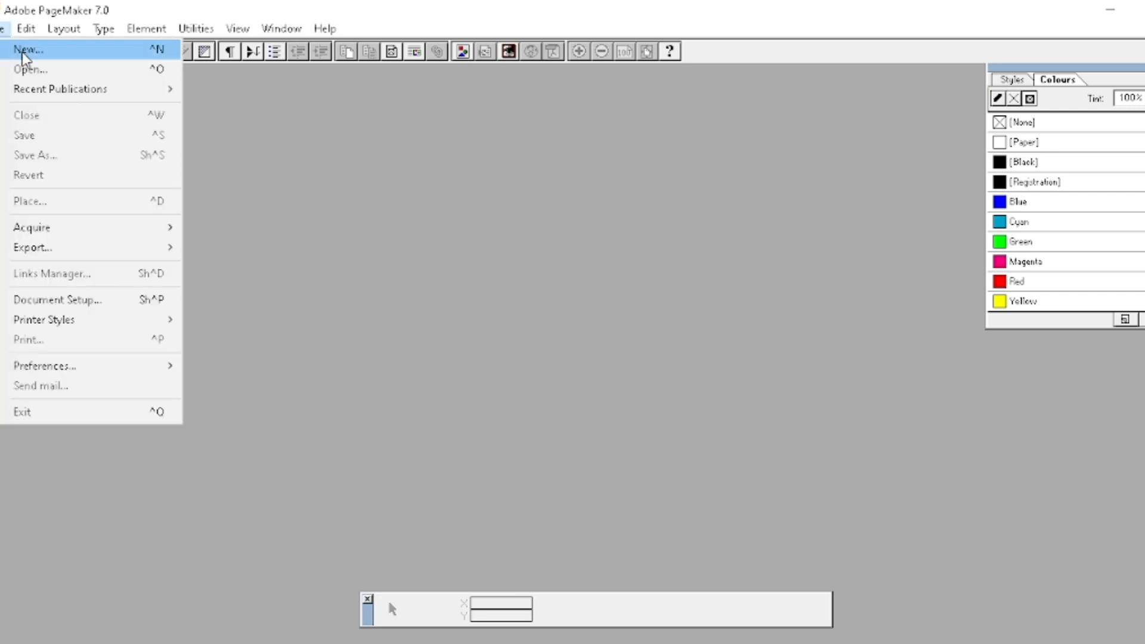
# Create a new publication with A4 page size, tall orientation, and Double-sided unchecked
pyautogui.click(28, 49)
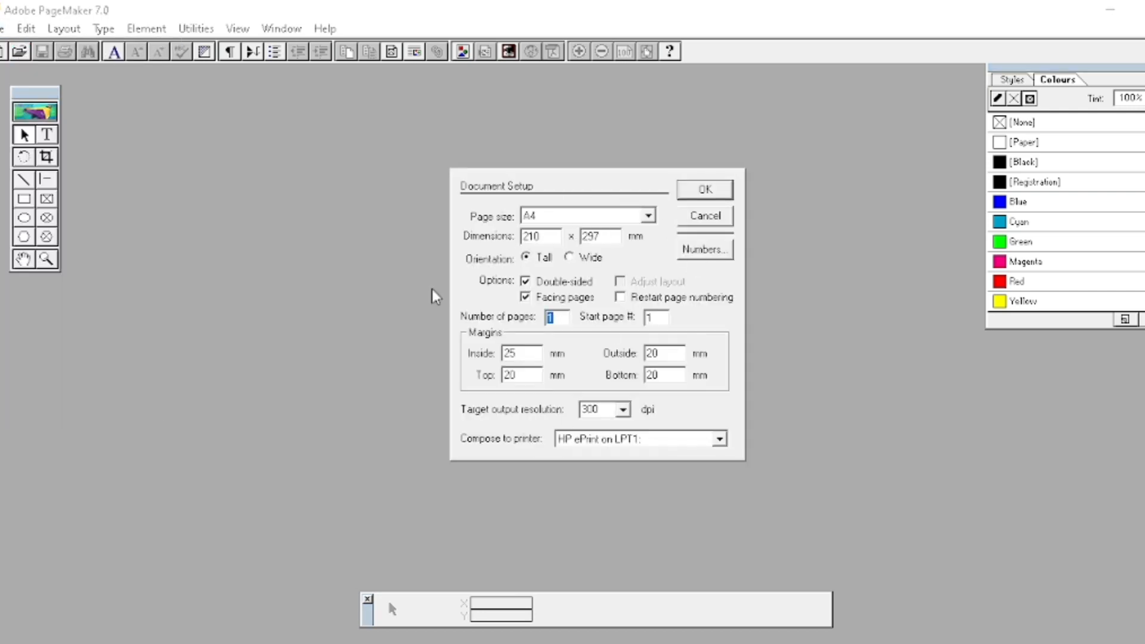
pyautogui.click(646, 214)
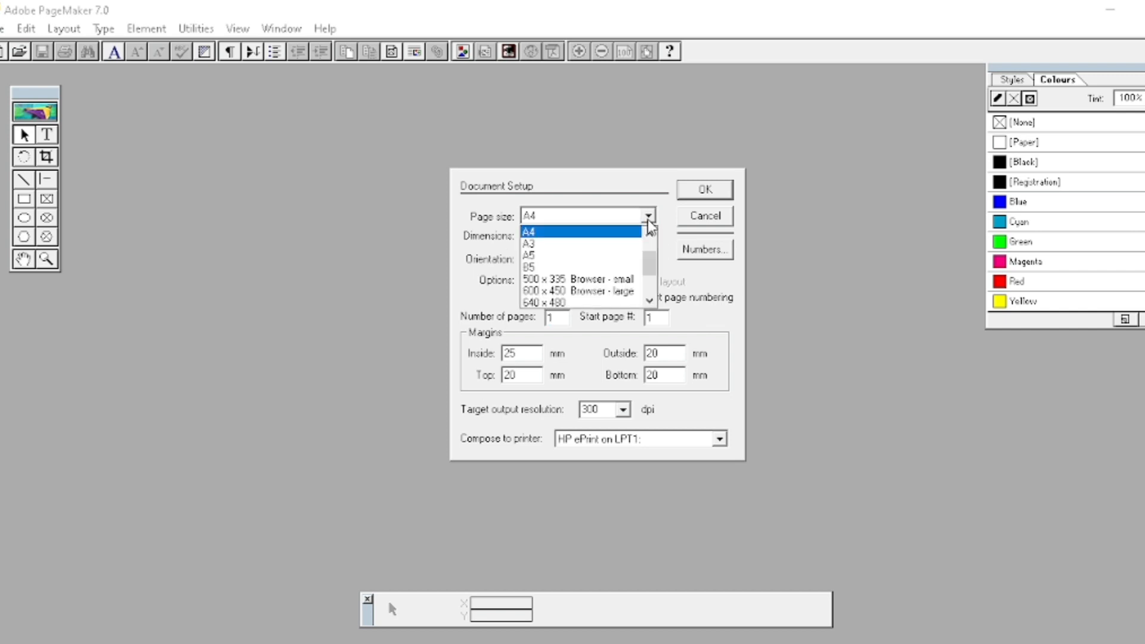
pyautogui.moveTo(549, 256)
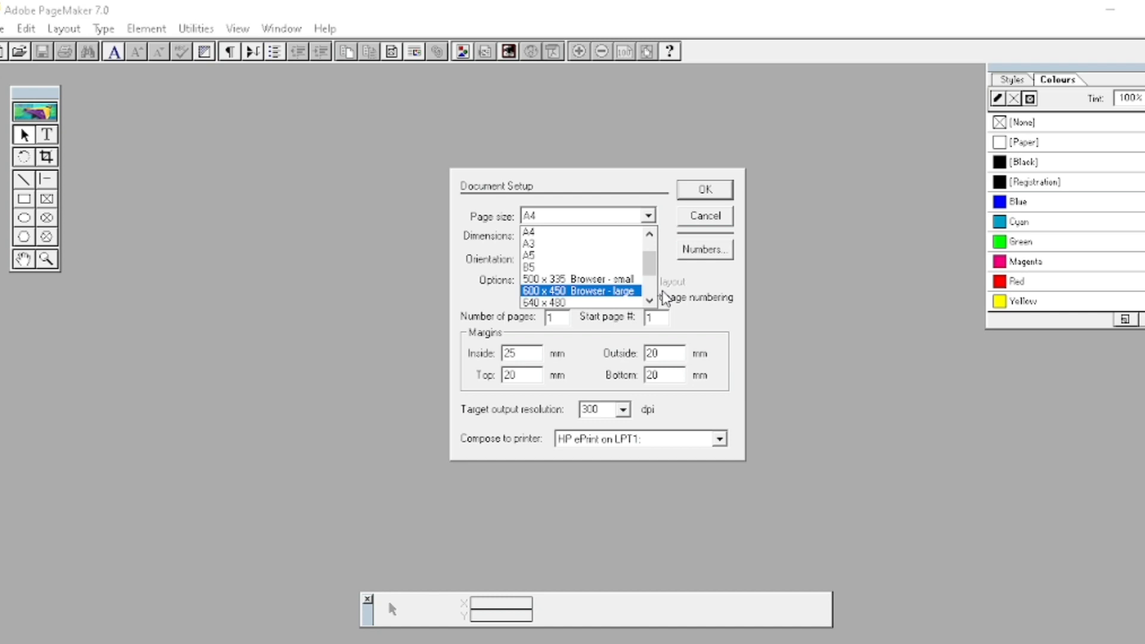
pyautogui.click(649, 301)
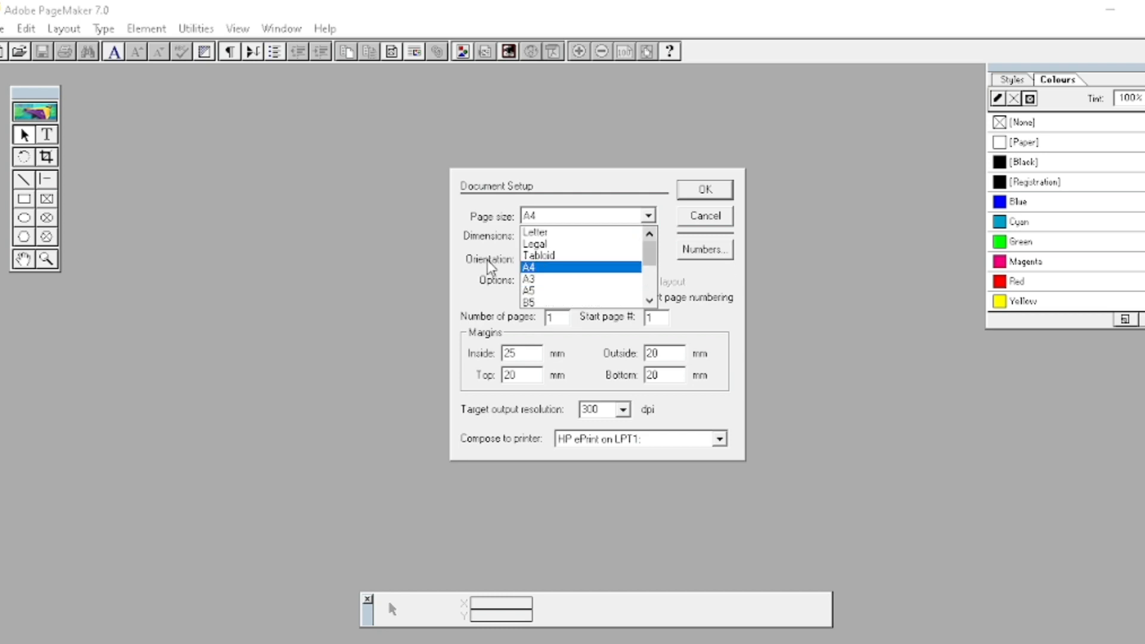
pyautogui.moveTo(540, 256)
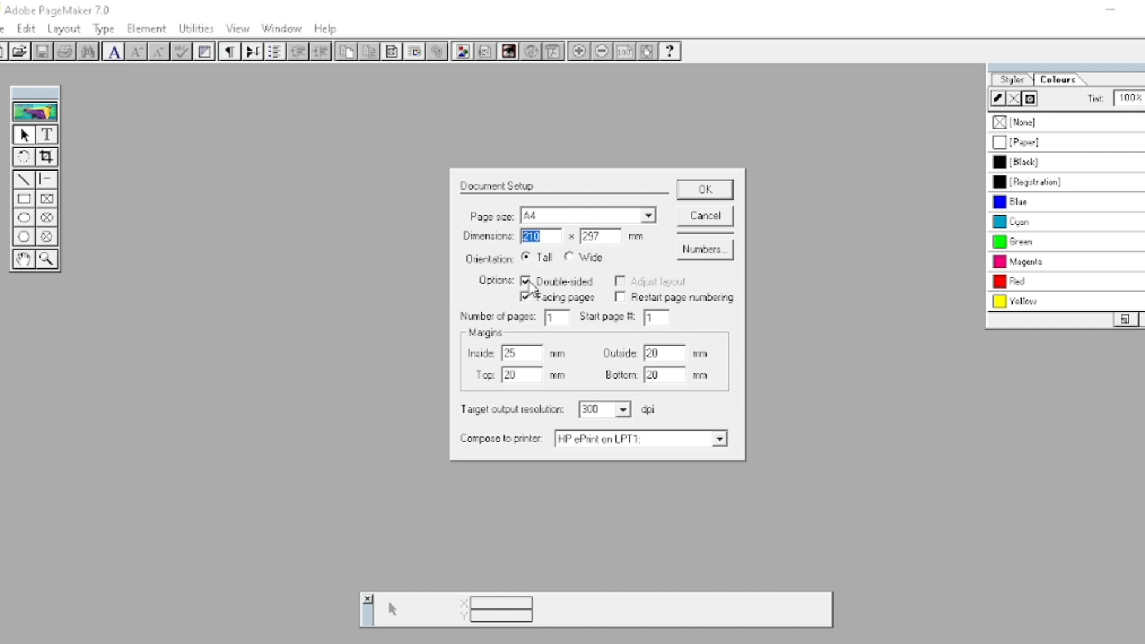
pyautogui.click(527, 281)
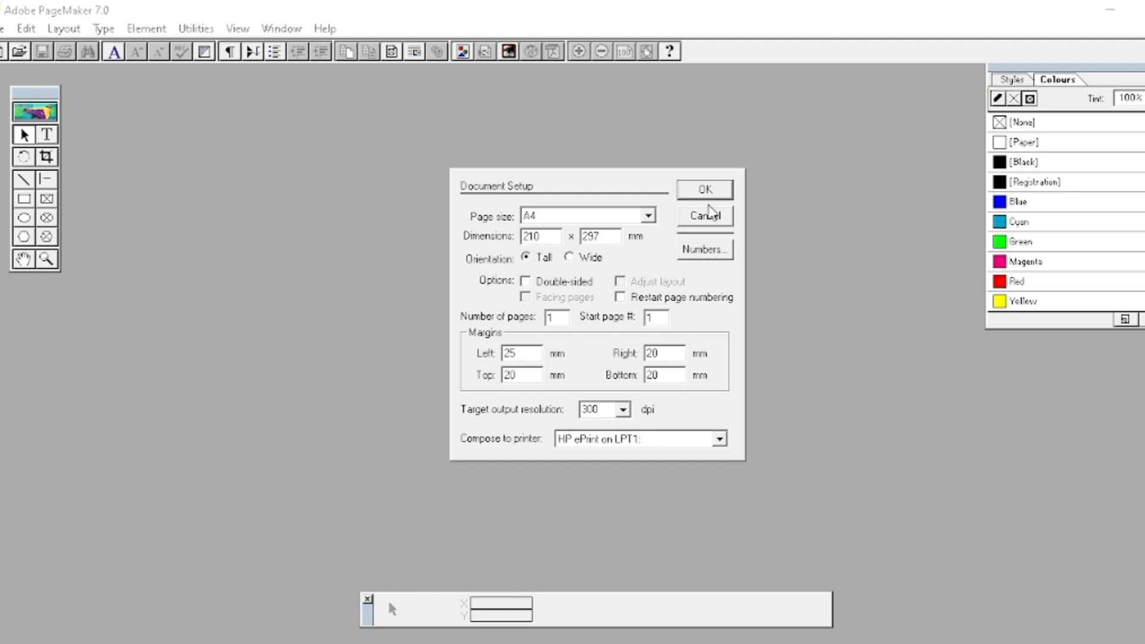
pyautogui.click(702, 189)
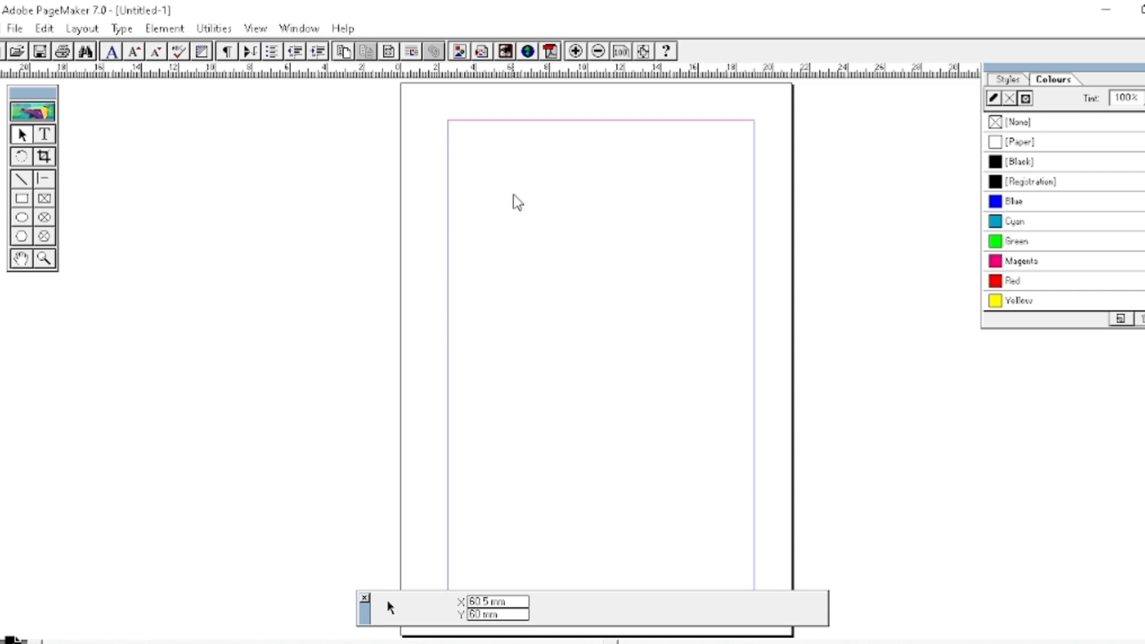
# View Untitled-1 at Actual Size and drag the page to show its top margin
pyautogui.rightClick(515, 201)
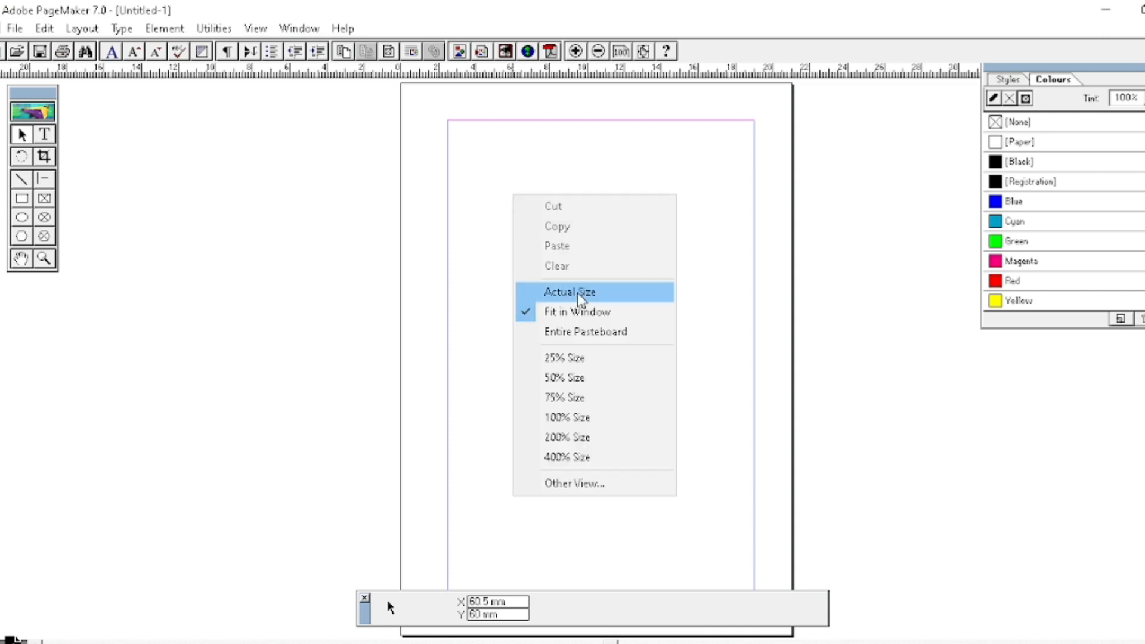
pyautogui.click(569, 292)
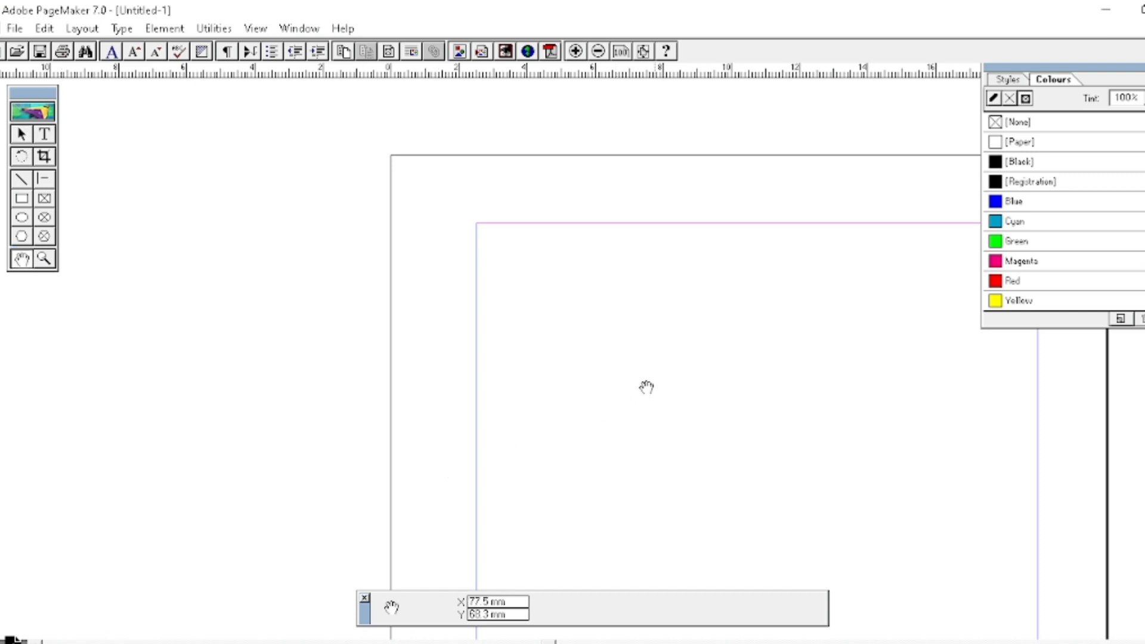
pyautogui.moveTo(644, 385); pyautogui.dragTo(508, 344)
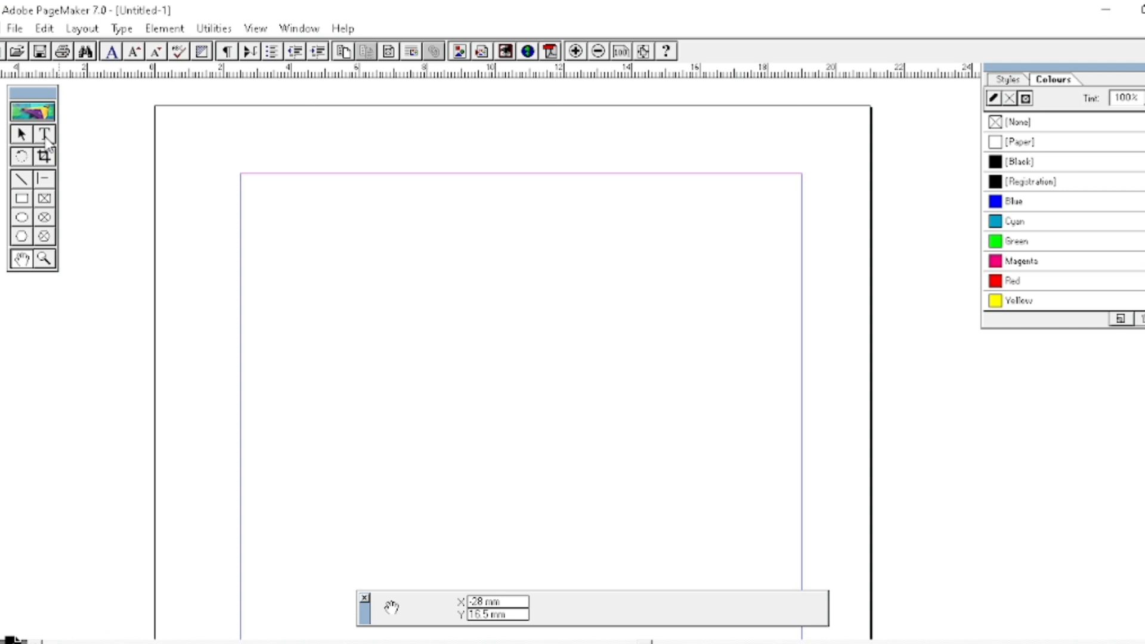
# Type 'Hai, How are you?' with the Text tool at the page's top-left
pyautogui.click(45, 135)
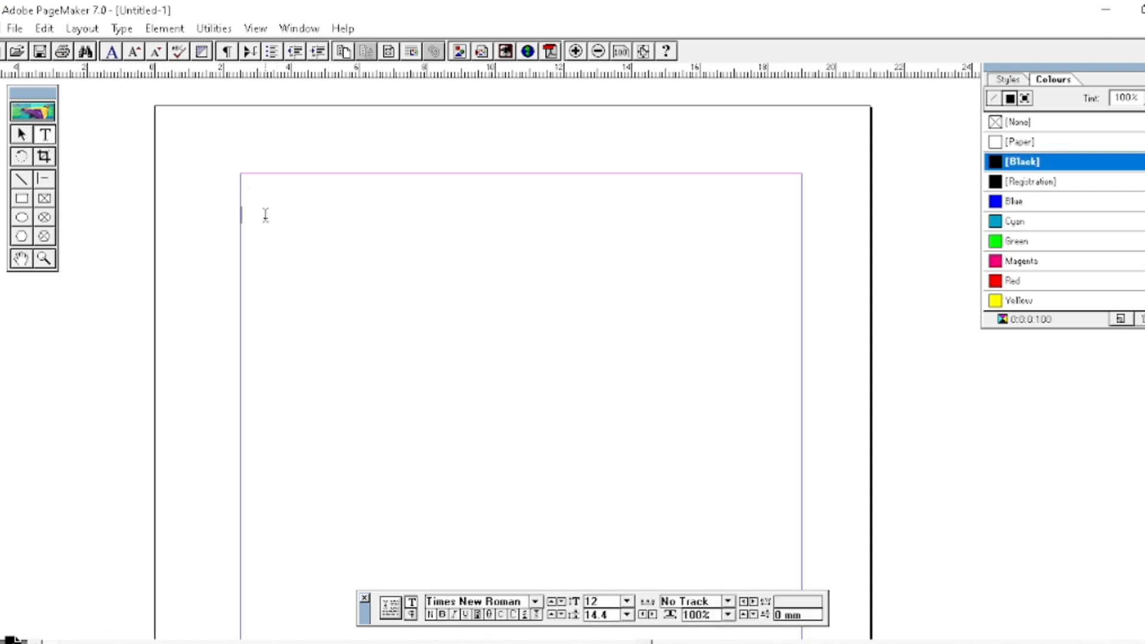
pyautogui.write('Ha')
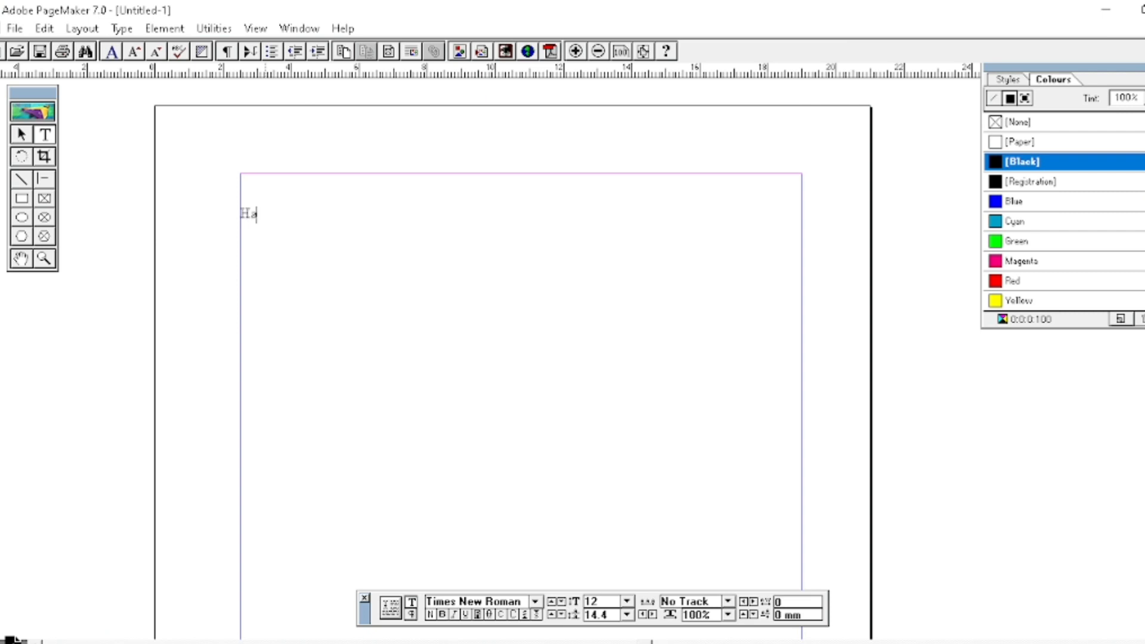
pyautogui.write('i,')
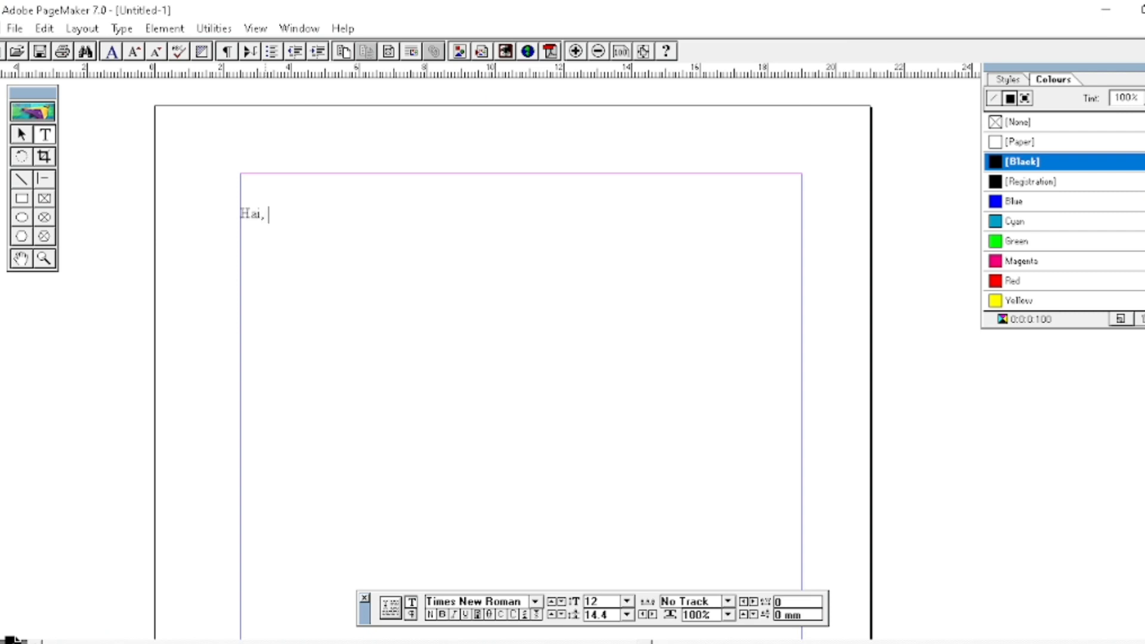
pyautogui.write('How')
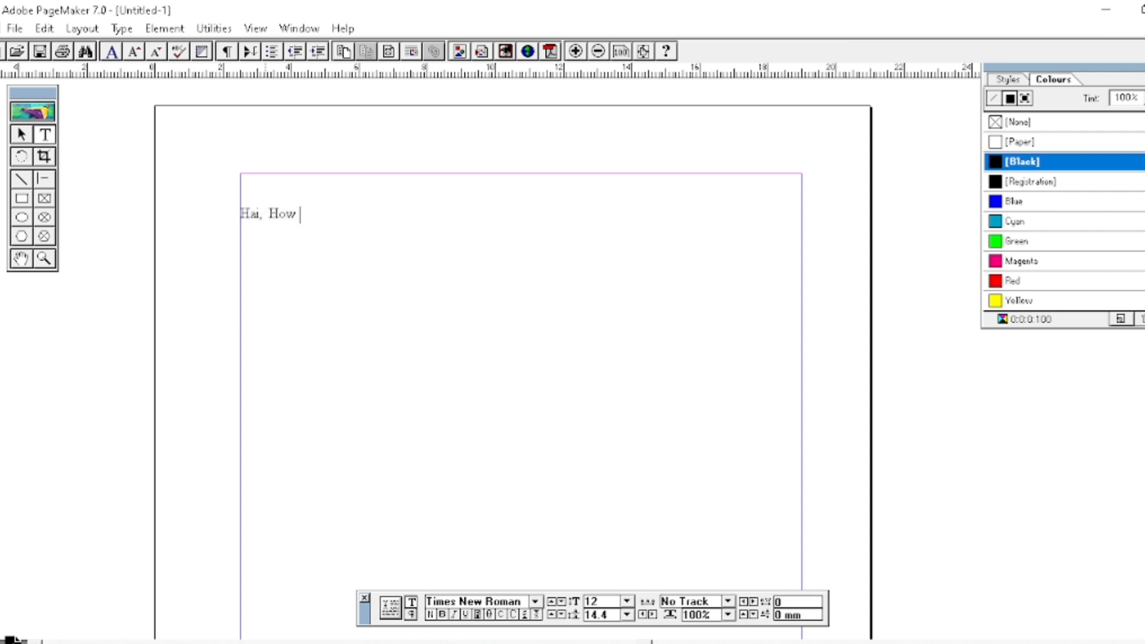
pyautogui.write('are y')
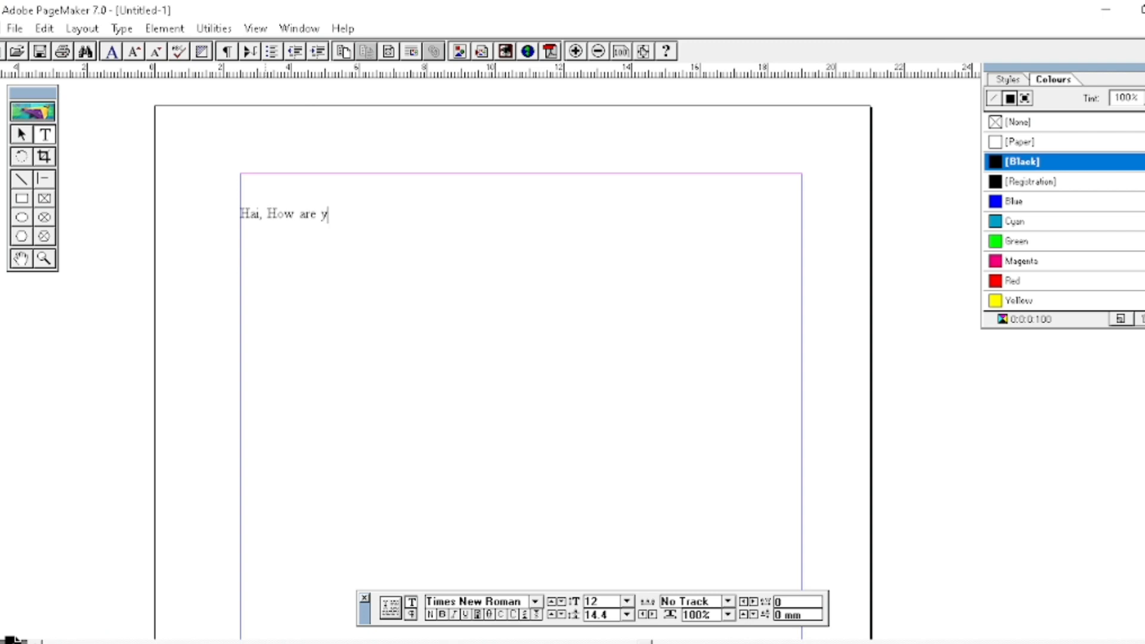
pyautogui.write('o')
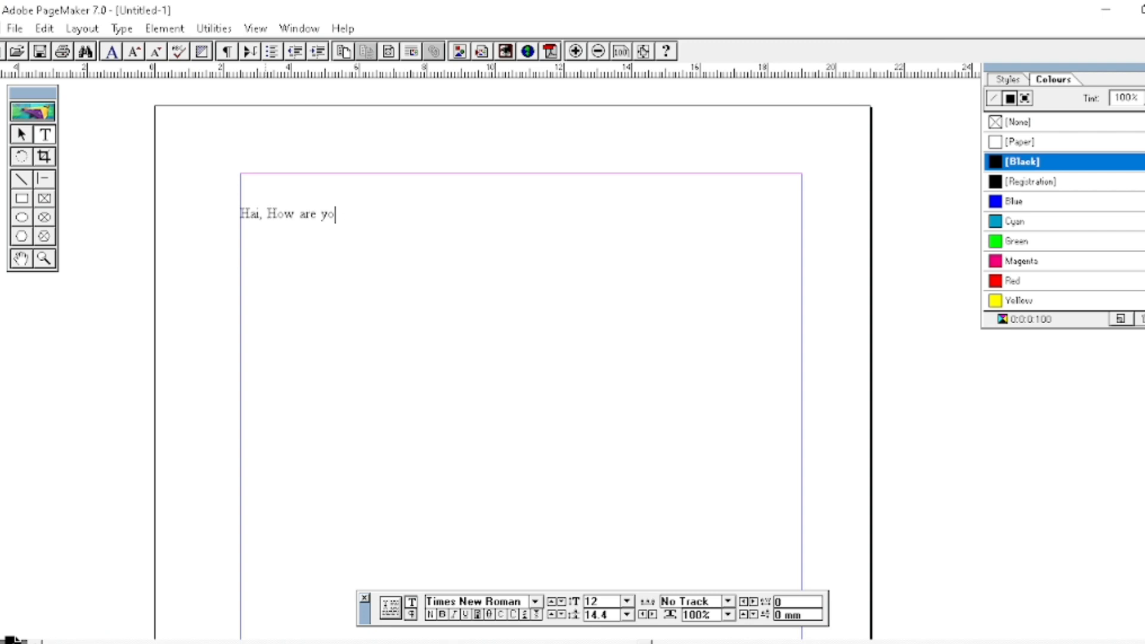
pyautogui.write('u?')
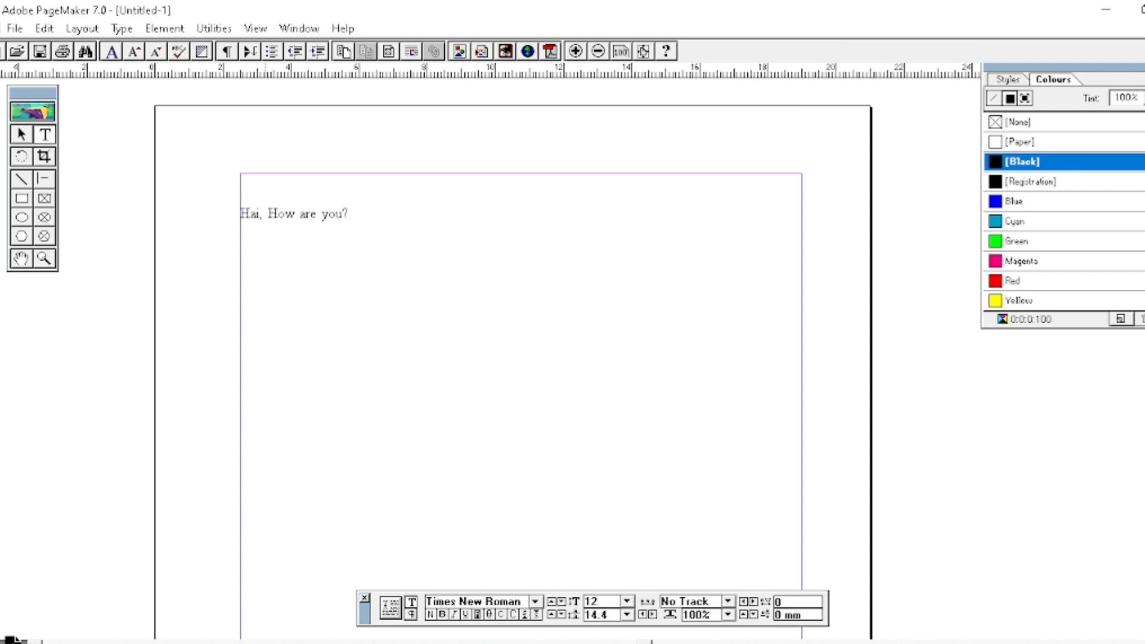